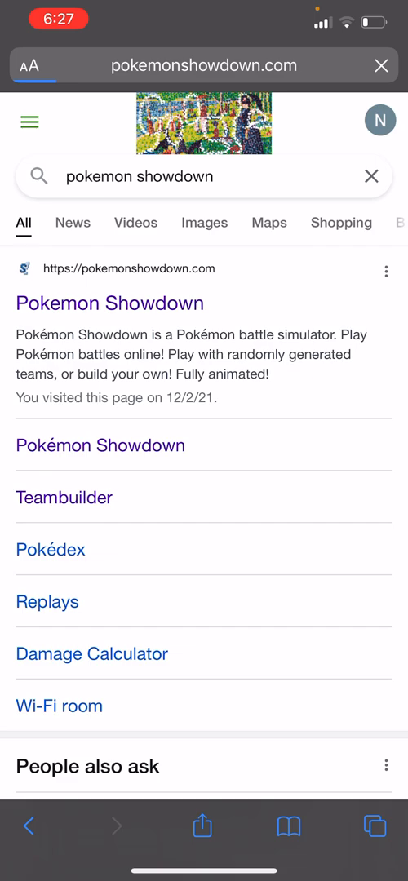
Step: Enter the Pokémon Showdown battle simulator from the search result and browse down its home page
left_click(107, 303)
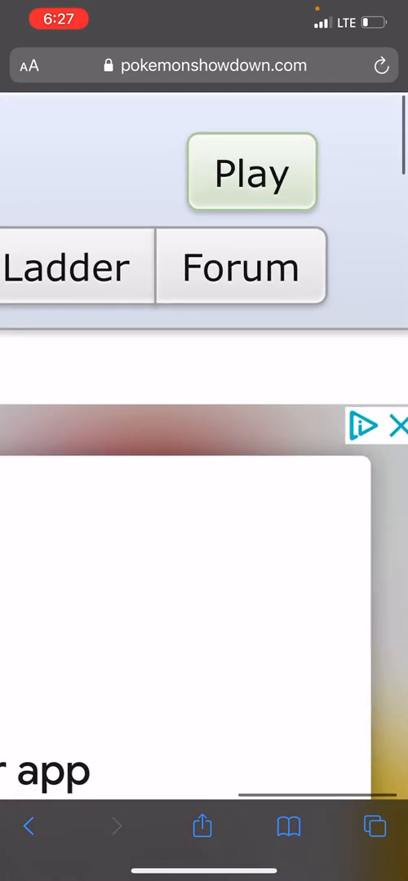
left_click(251, 173)
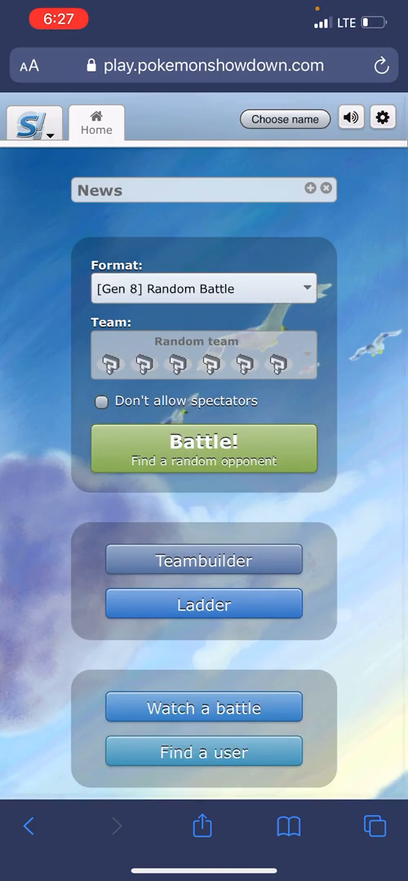
scroll("down", 3)
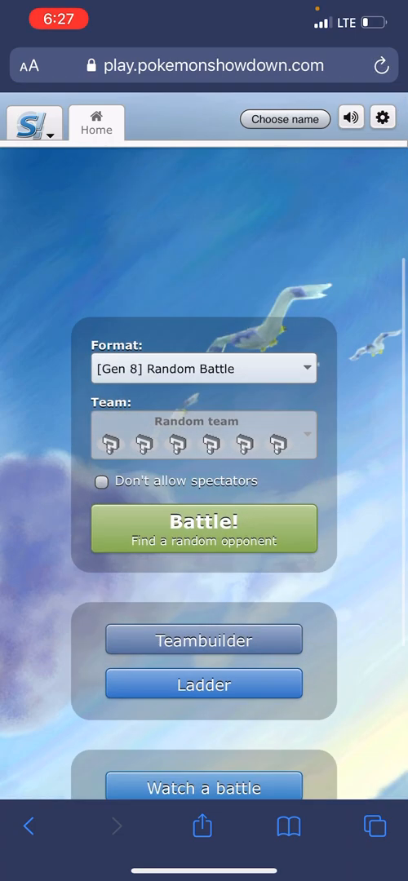
scroll("down", 3)
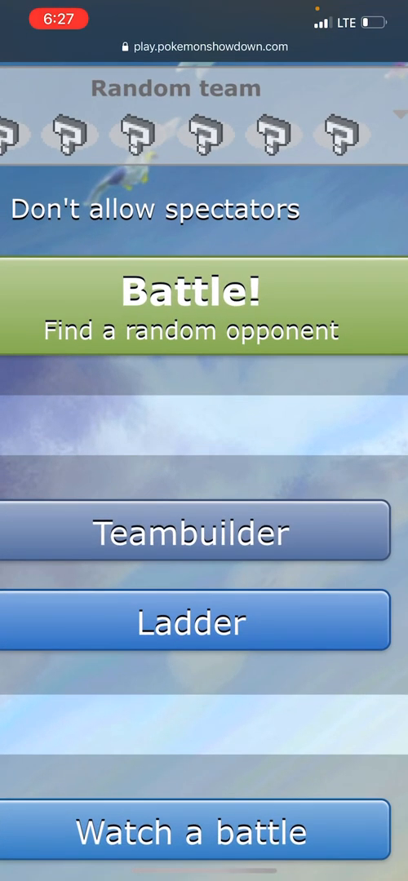
Step: Start a new team in the Teambuilder and browse the battle format list
left_click(192, 532)
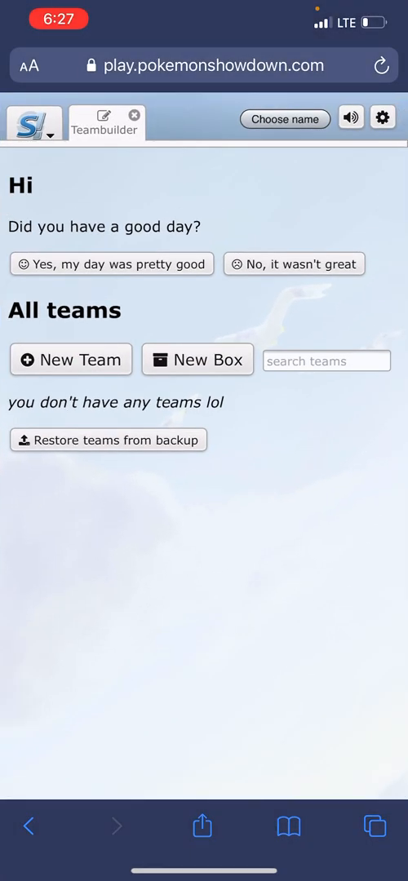
left_click(70, 359)
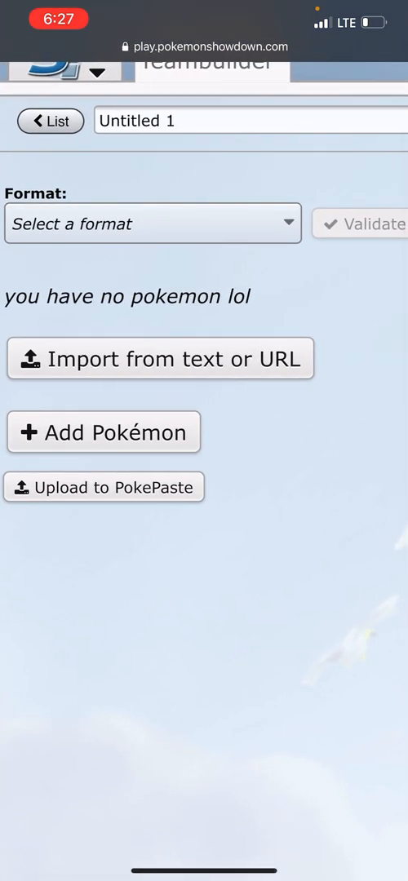
left_click(153, 224)
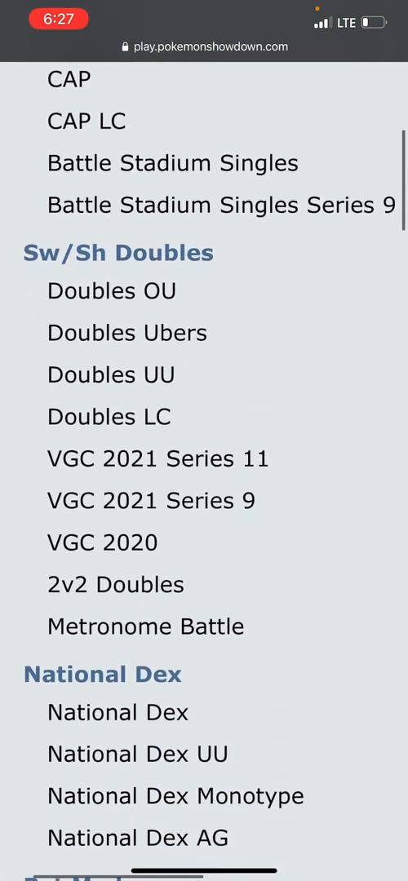
scroll("down", 3)
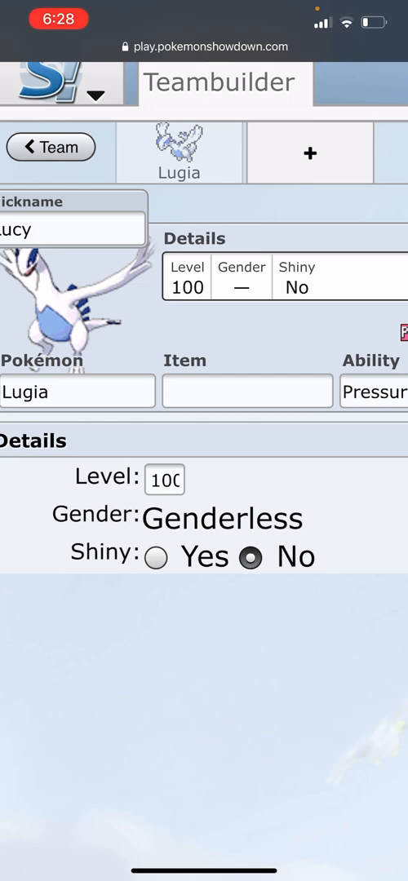
Step: Make Lugia shiny, give it a Master Ball and browse the move list
left_click(155, 557)
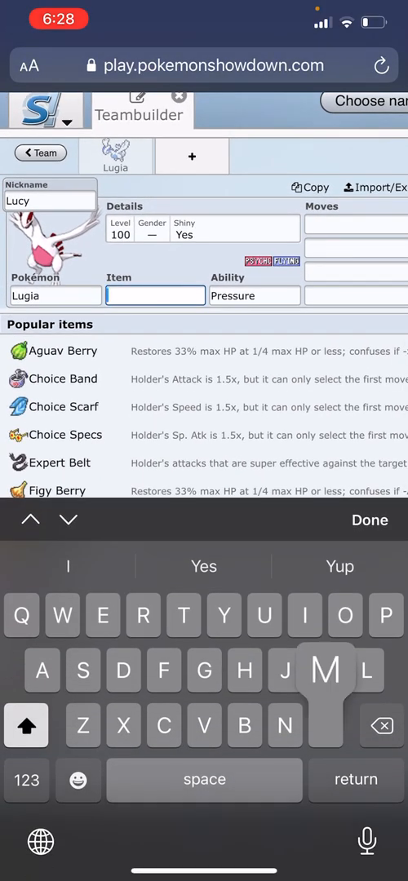
type("Master Ball")
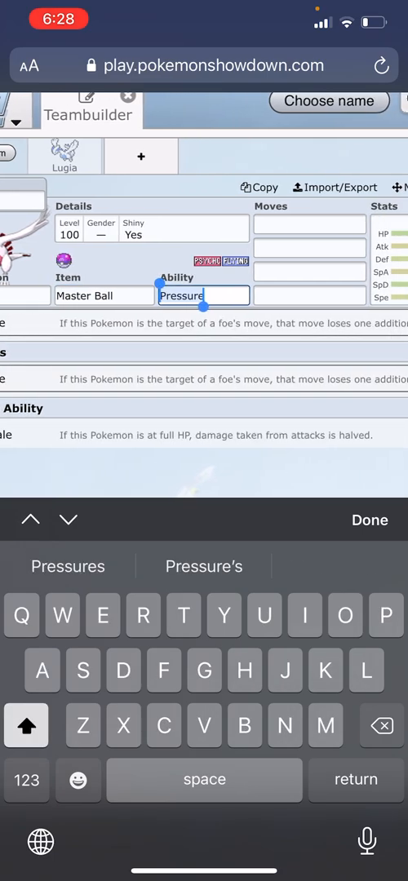
scroll("down", 3)
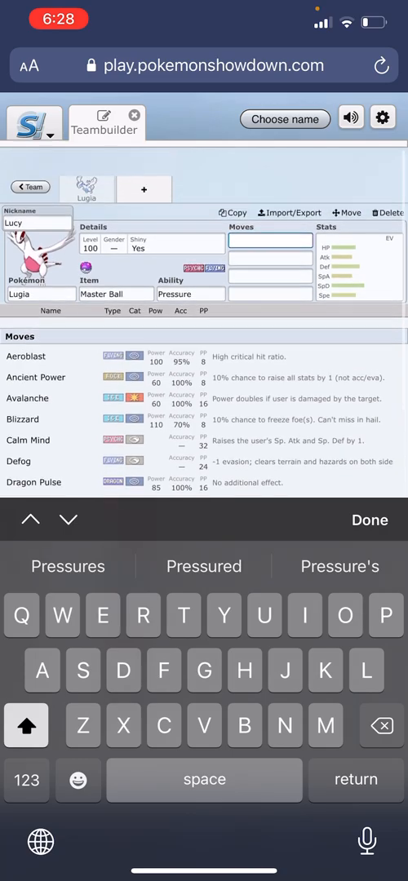
scroll("down", 3)
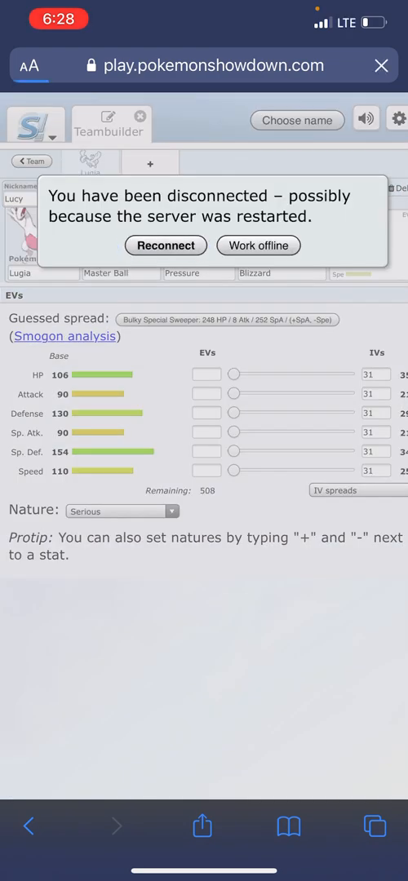
Step: Work offline after the disconnect notice and review Lucy's EVs
left_click(258, 246)
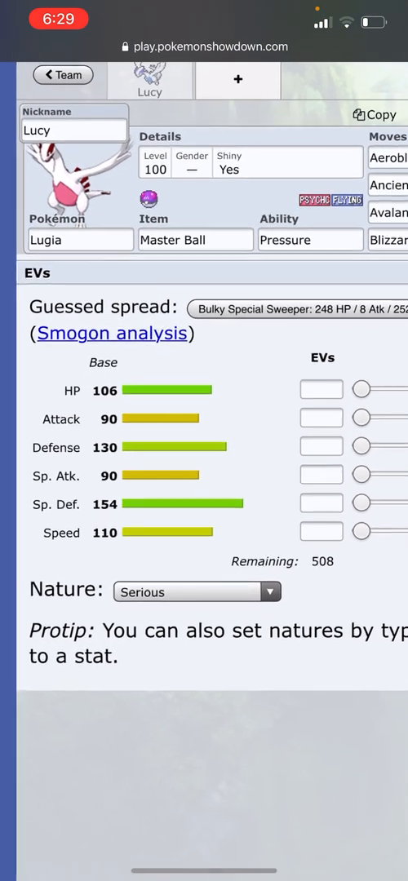
scroll("down", 3)
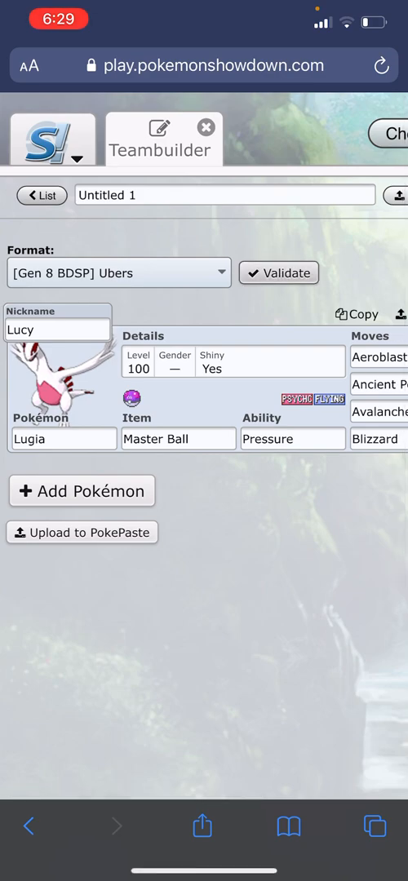
Step: Validate the team and acknowledge the rejection for zero EVs and missing Hidden Ability
left_click(277, 273)
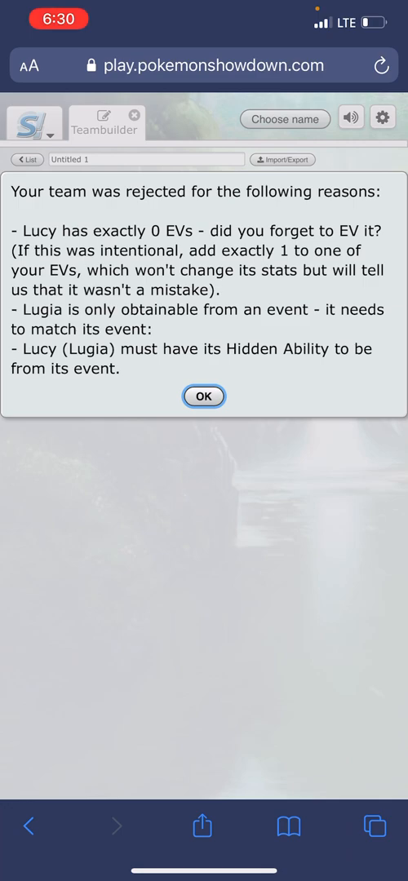
left_click(202, 394)
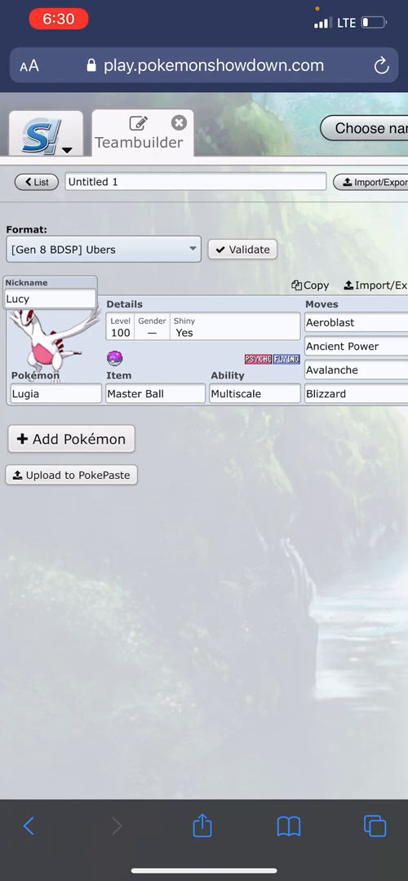
Step: Change Lucy's ability from Pressure to Multiscale
left_click(241, 247)
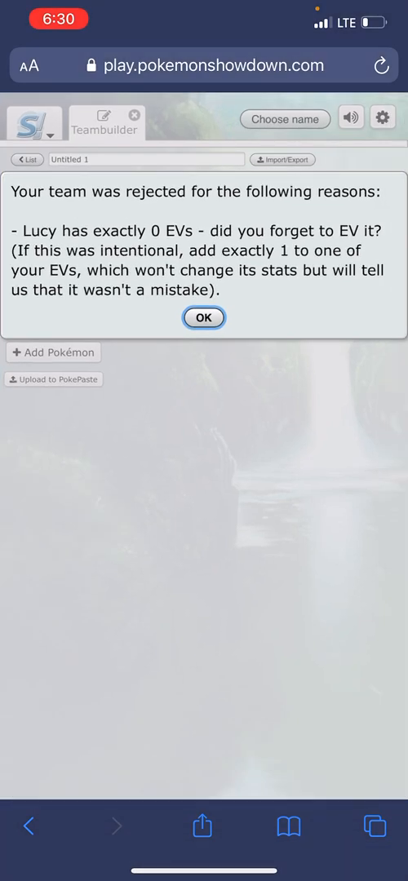
Step: Dismiss the zero-EV rejection warning and switch over to Discord
left_click(202, 316)
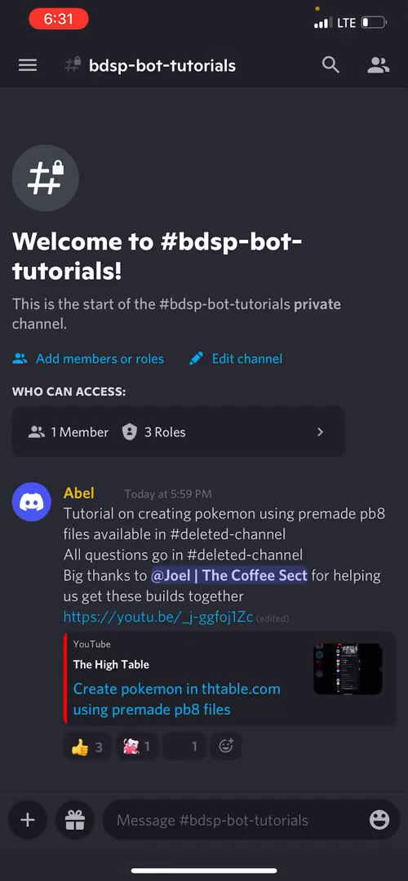
Step: Draft a .trade request in #bdsp-creation-bot with the exported Lucy (Lugia) set ending in Blizzard
left_click(26, 65)
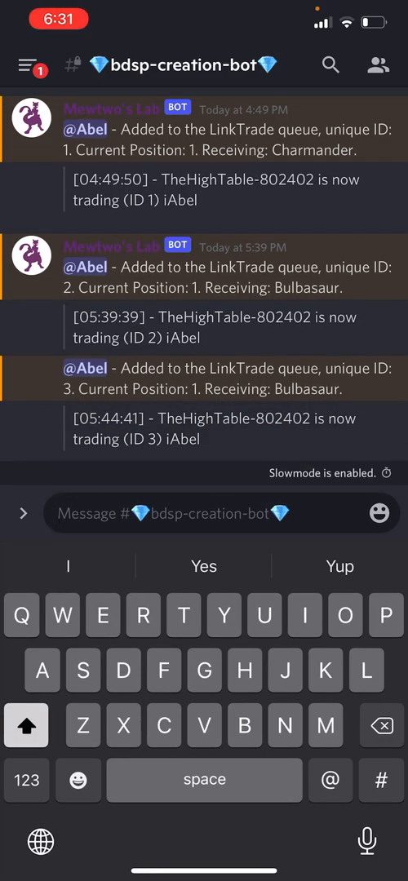
type(".tr")
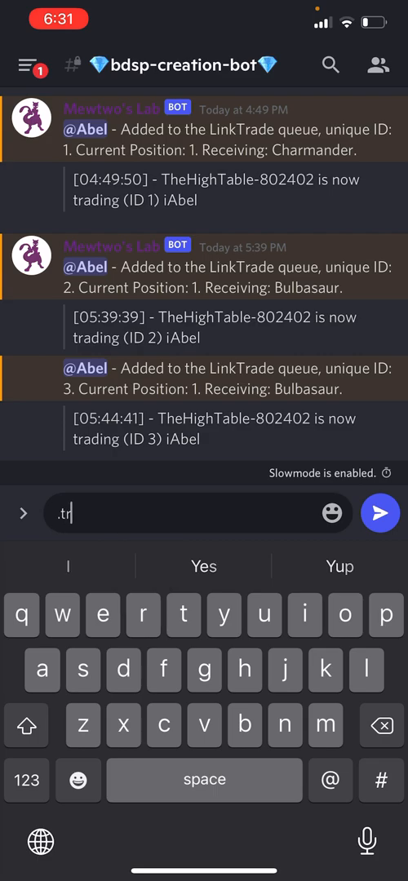
type("ade Lucy (Lugia) @ Master Ball")
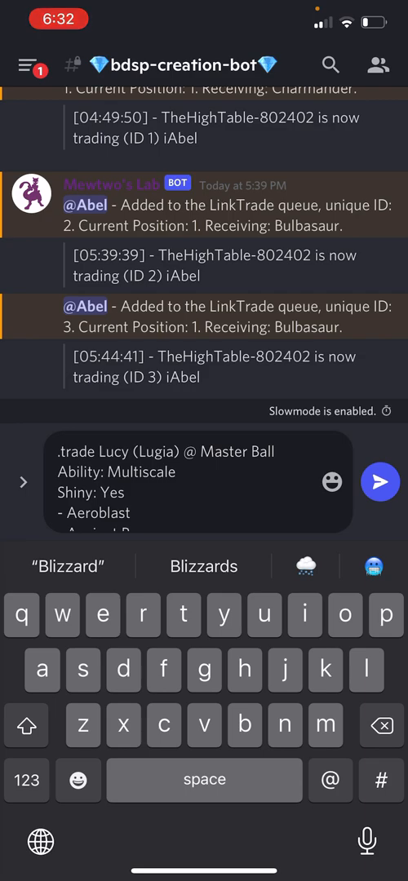
type("Blizzard")
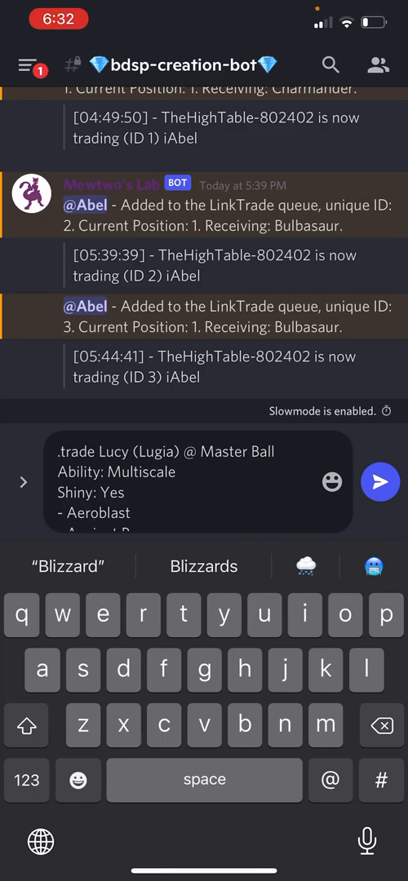
left_click(31, 65)
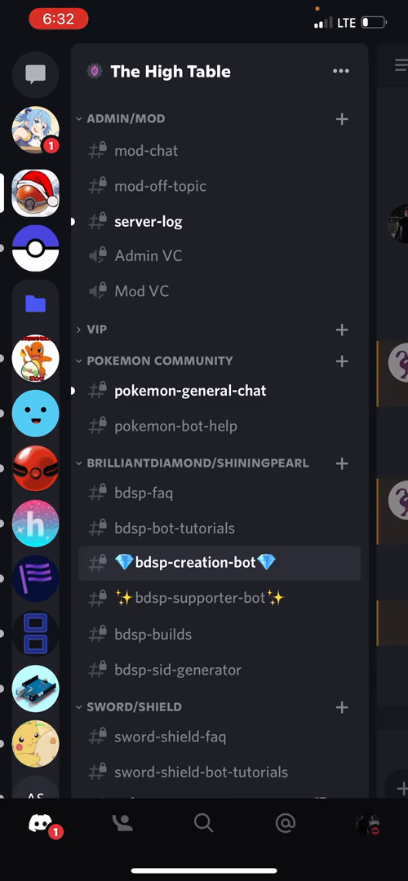
Step: Read #bdsp-faq up to the Q.6 example listing every possible trade-request line
left_click(140, 493)
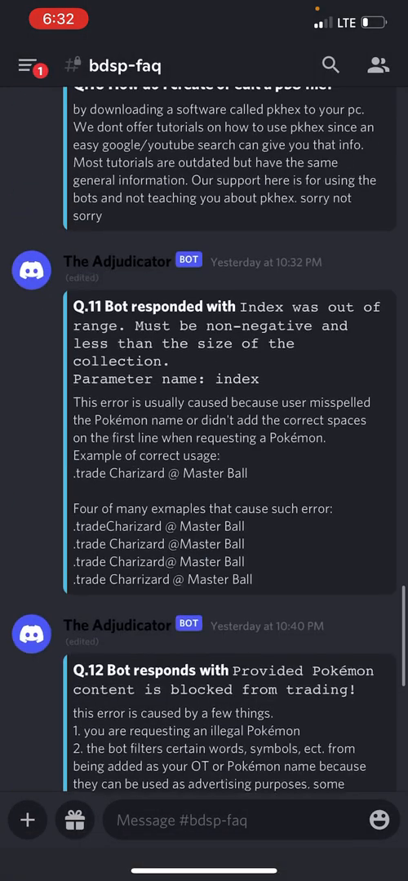
scroll("up", 3)
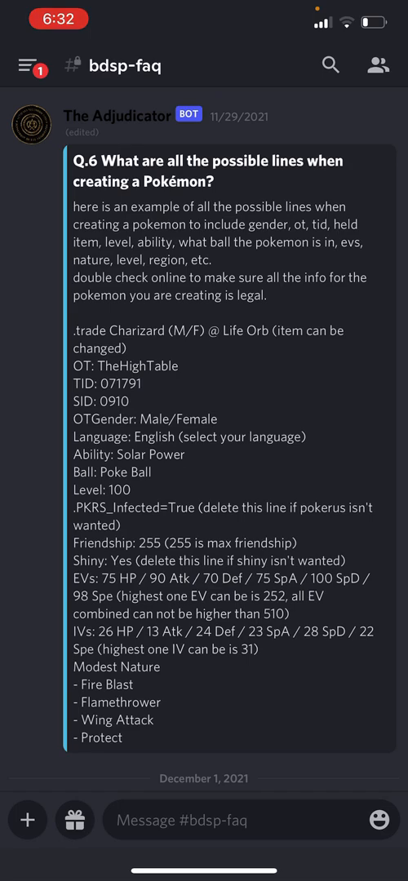
left_click(24, 65)
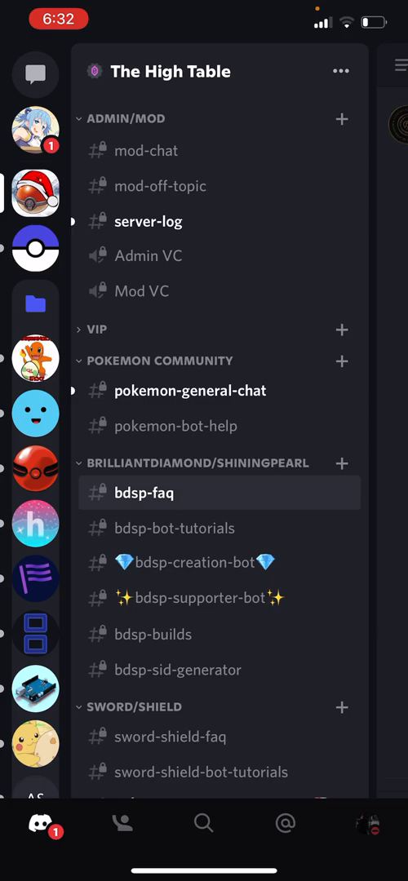
Step: Add an OT: Abel line beneath Shiny: Yes in the drafted Lucy trade request
left_click(192, 563)
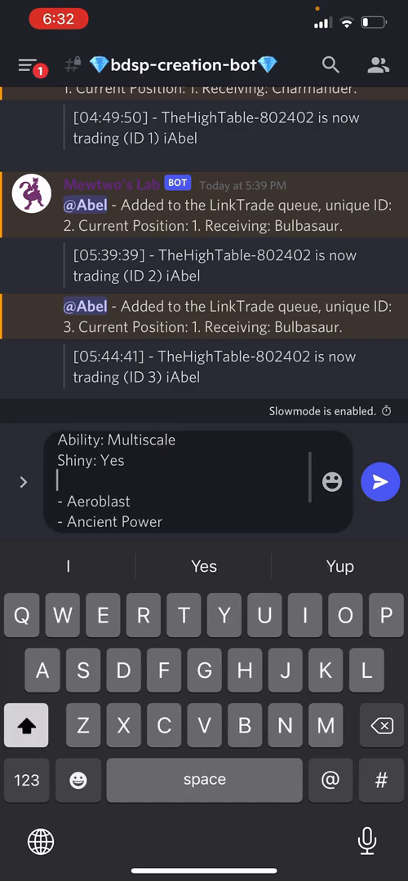
type("OT: Abel")
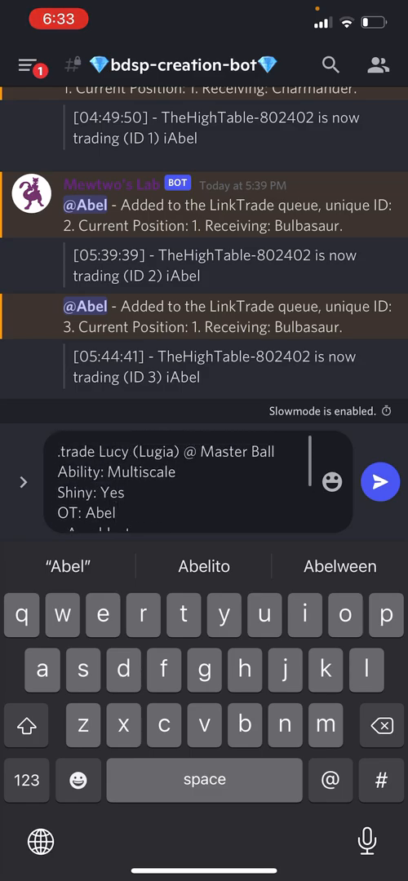
left_click(29, 65)
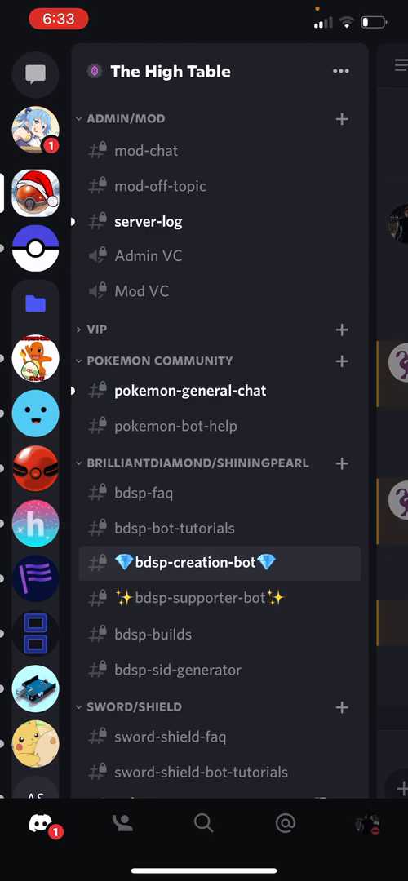
left_click(148, 492)
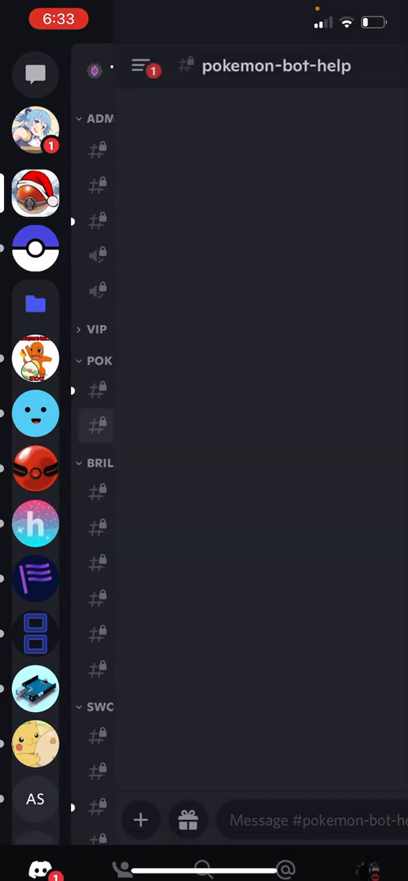
left_click(145, 65)
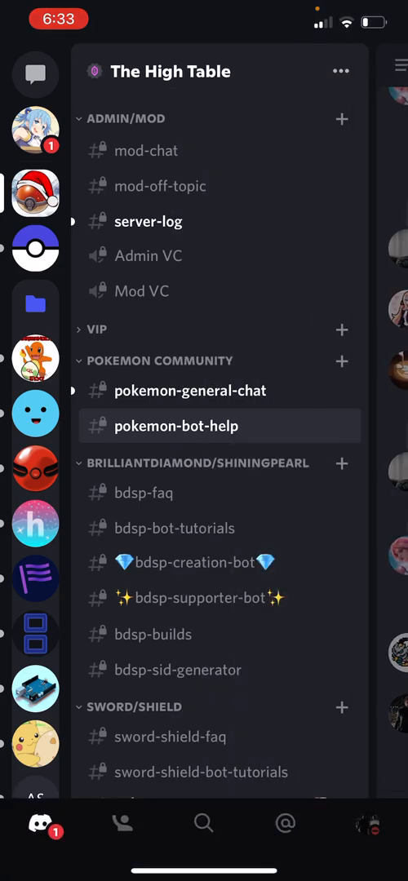
left_click(144, 492)
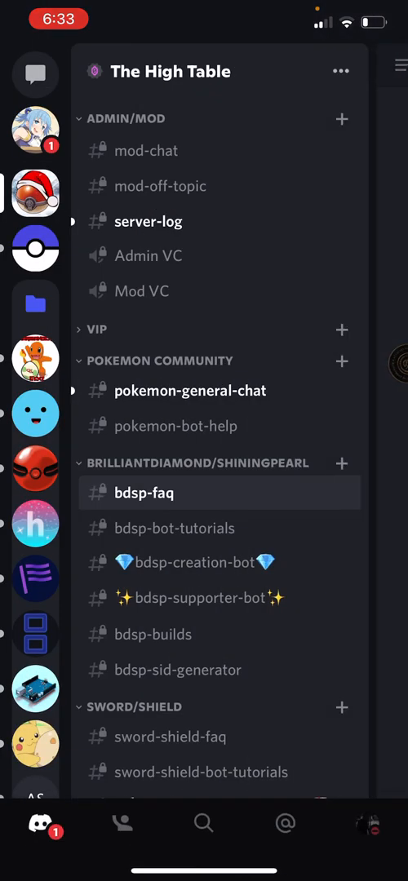